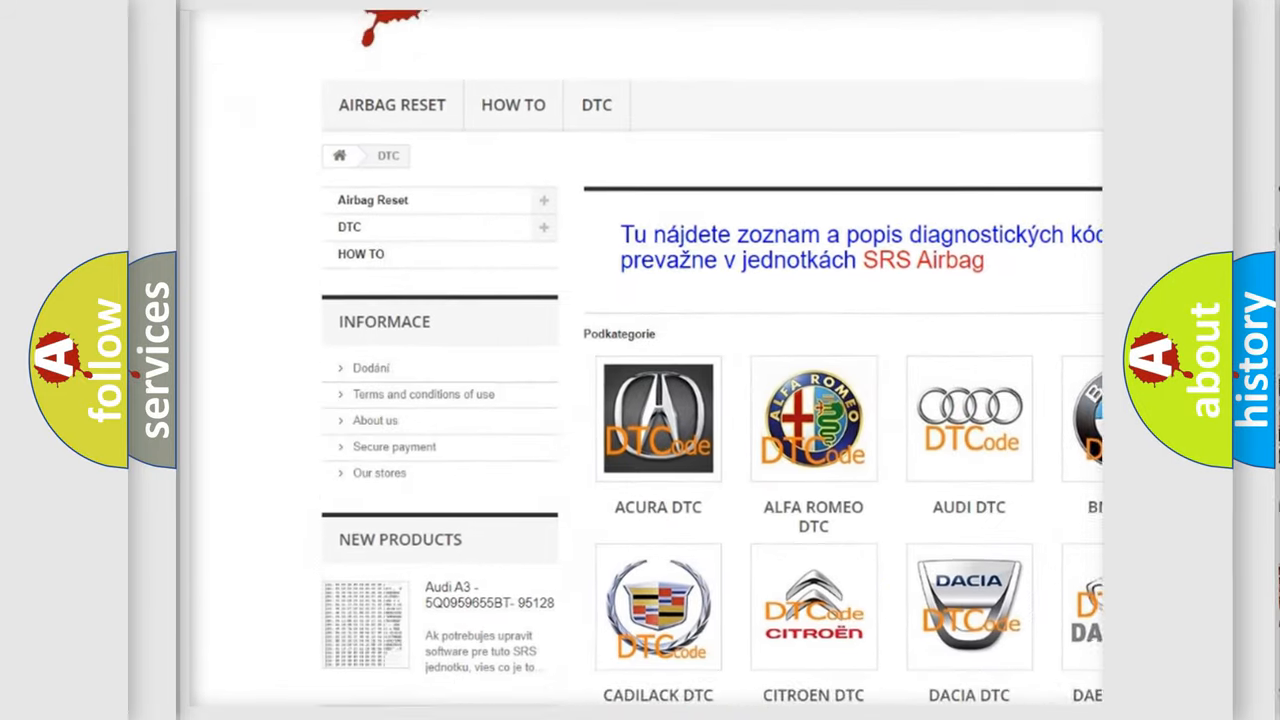
- Scroll down through the DTC code list to the page footer, then back up slightly
scroll("down", 3)
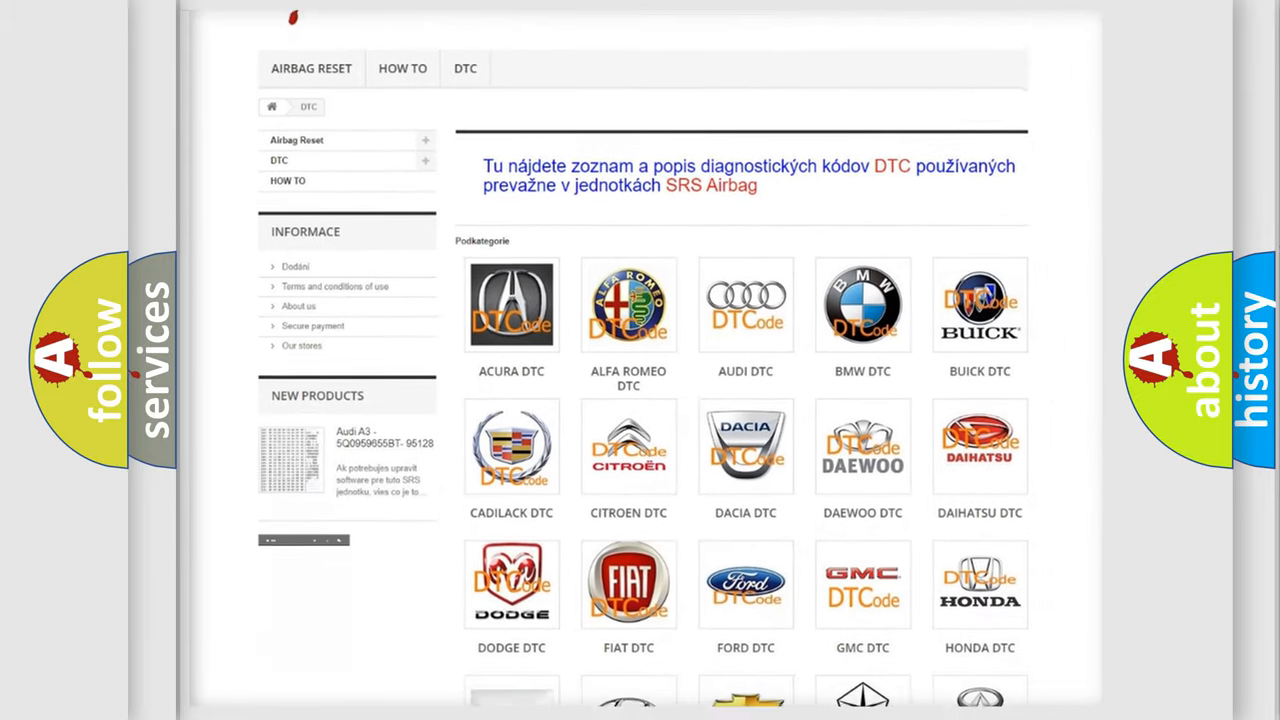
scroll("down", 3)
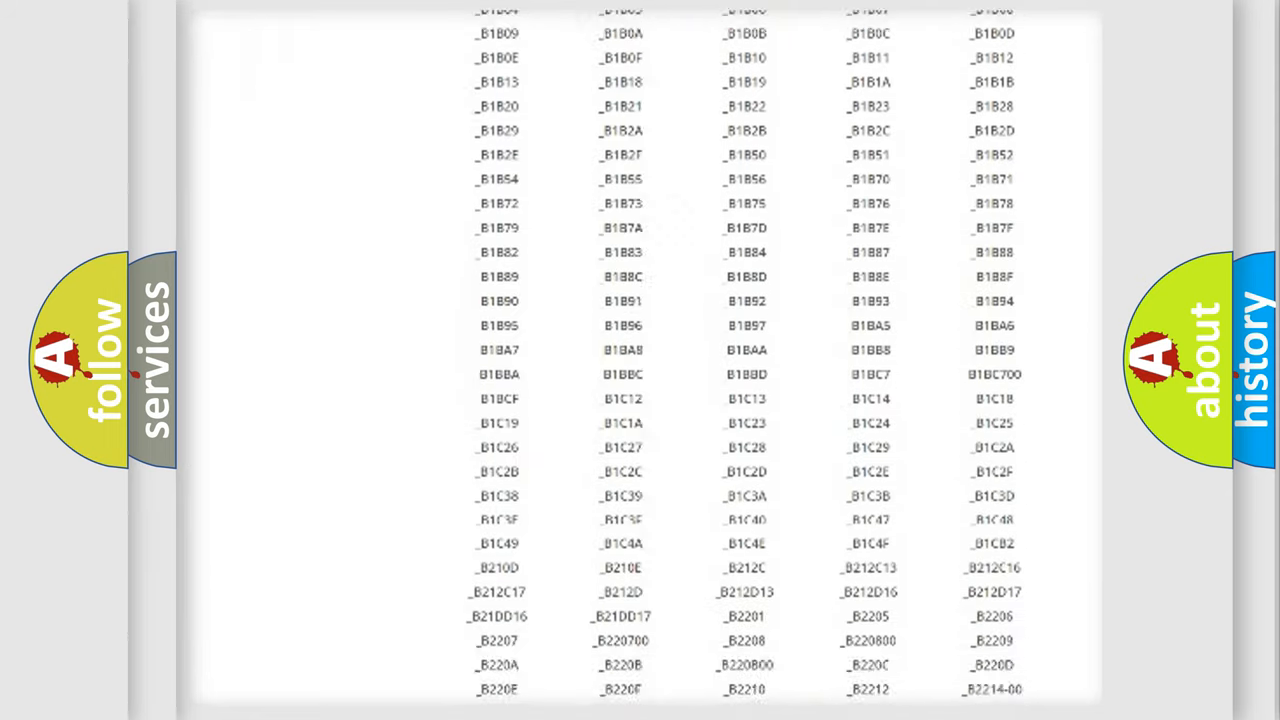
scroll("down", 3)
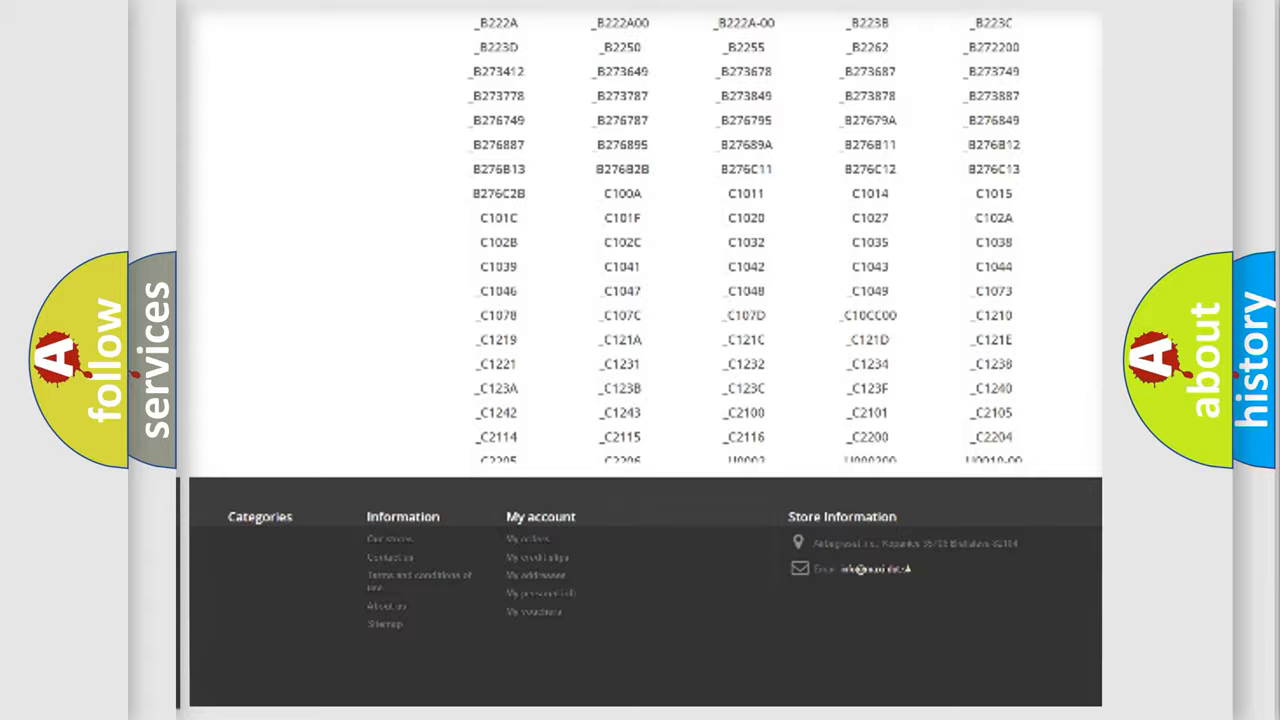
scroll("up", 3)
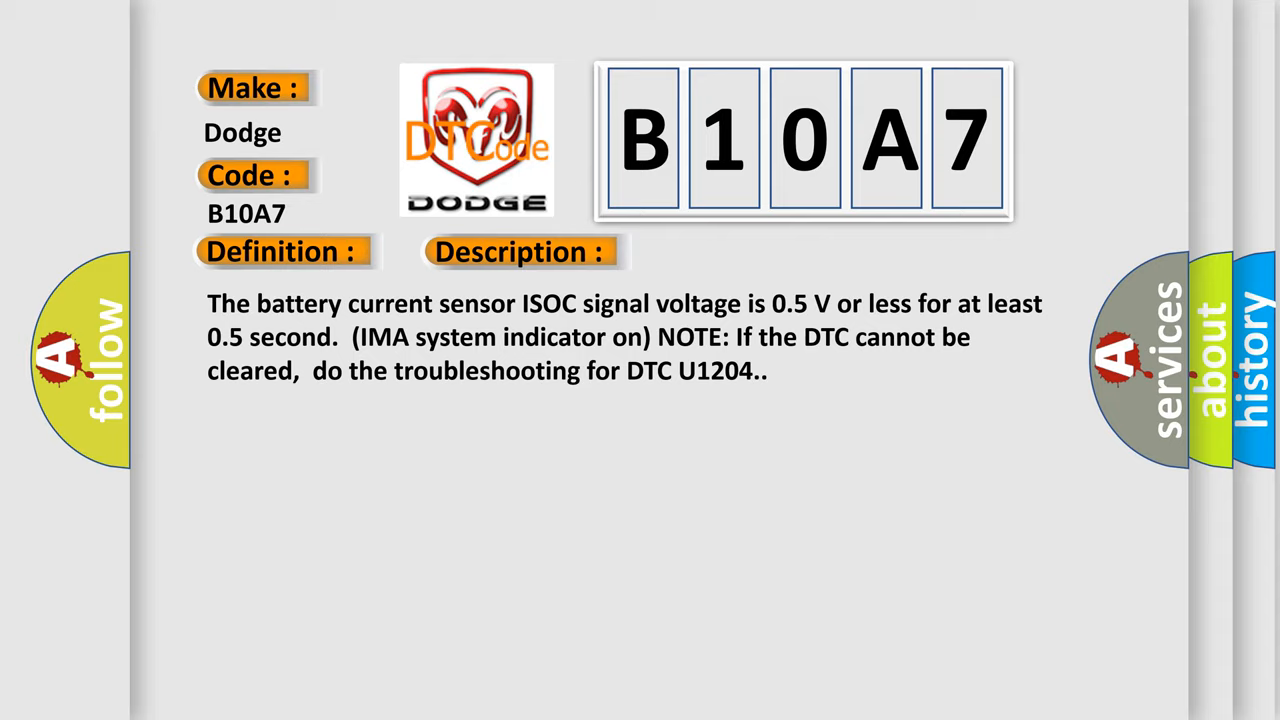
- Advance to the Cause card listing MCM connections, wiring shorts, battery module and software
left_click(736, 252)
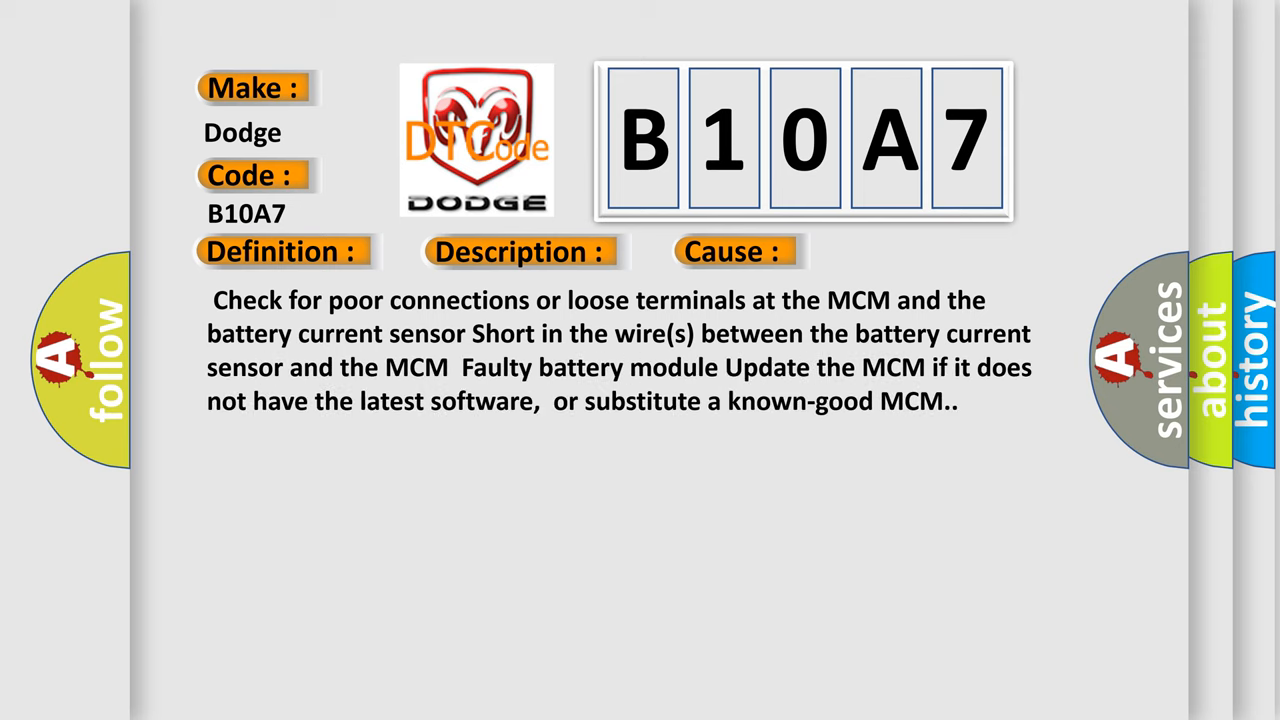